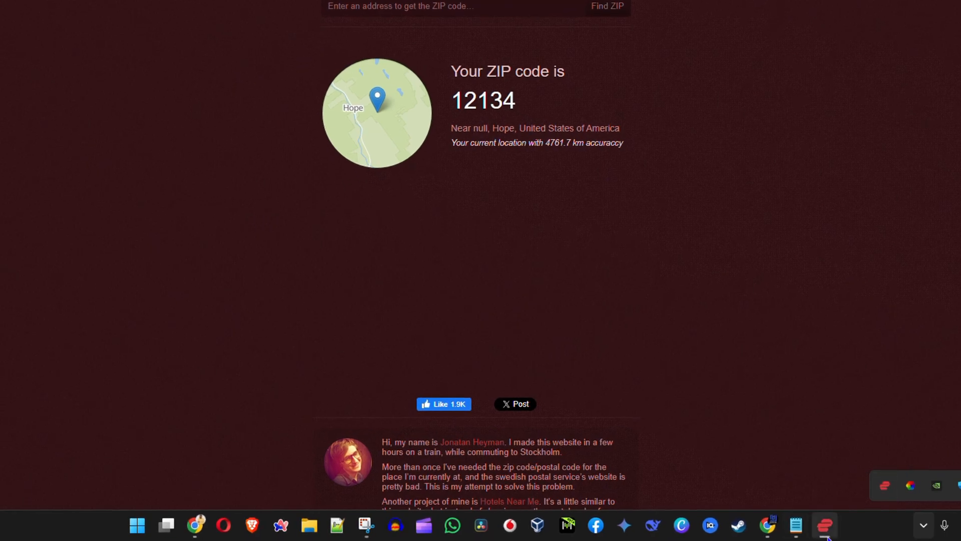
Open the ExpressVPN window from the taskbar, showing USA - New York selected.
left_click(825, 525)
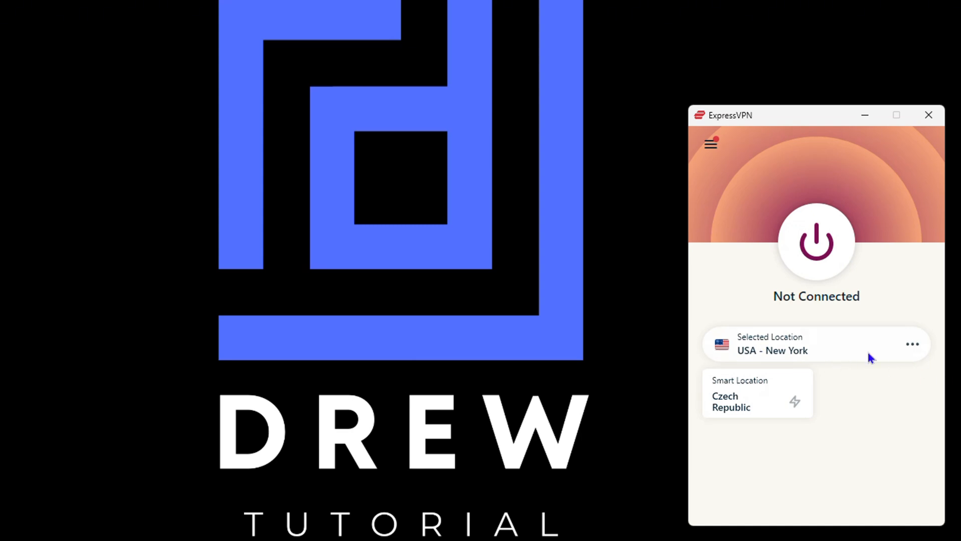
mouse_move(794, 351)
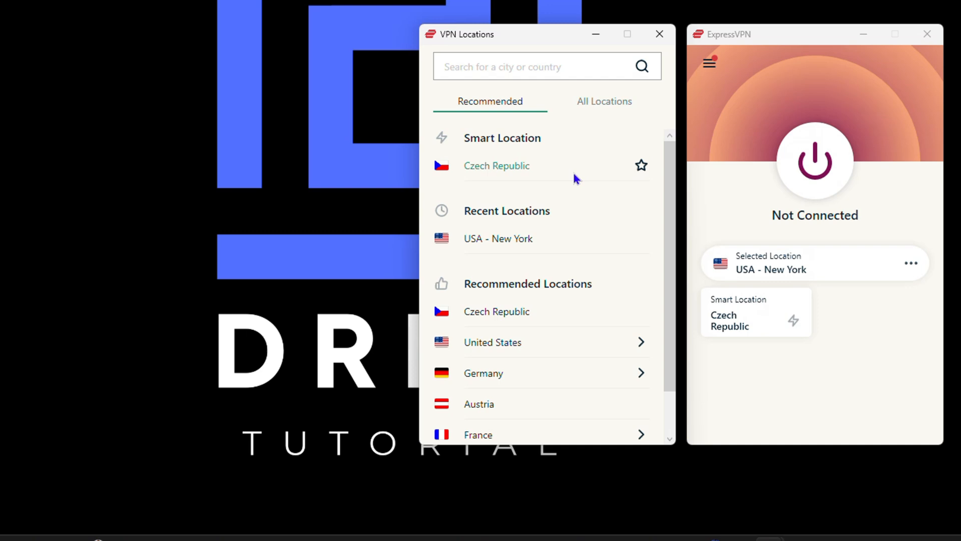
mouse_move(592, 186)
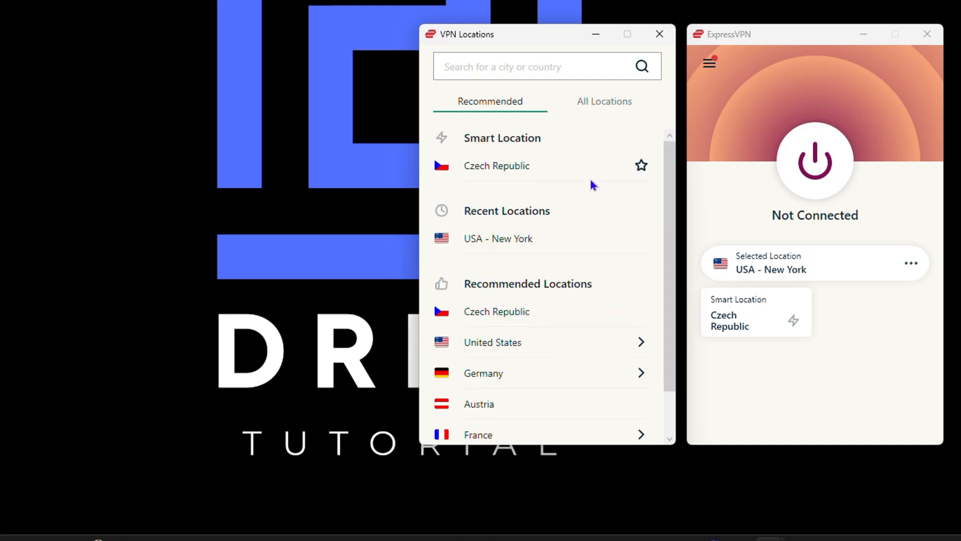
Pick United Kingdom from the All Locations list under Europe.
left_click(603, 101)
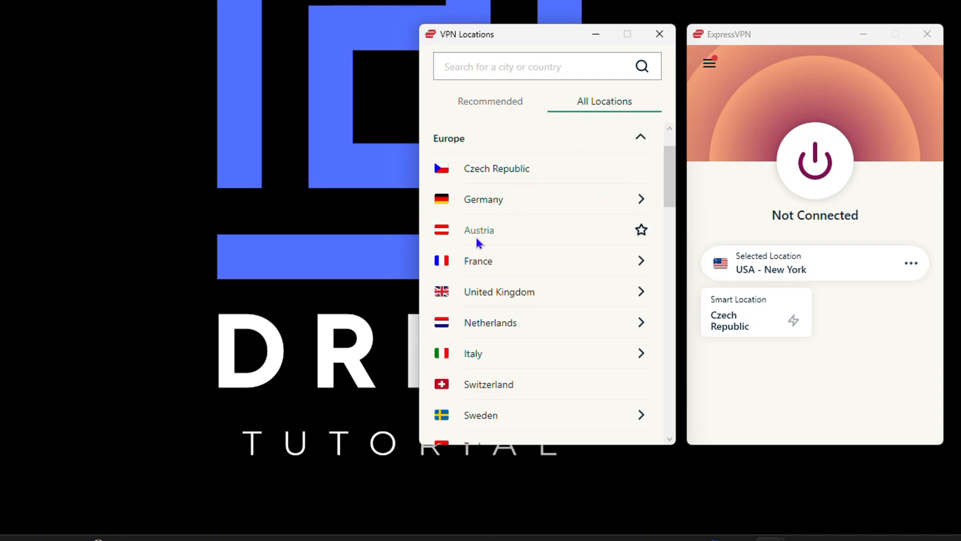
scroll("down", 3)
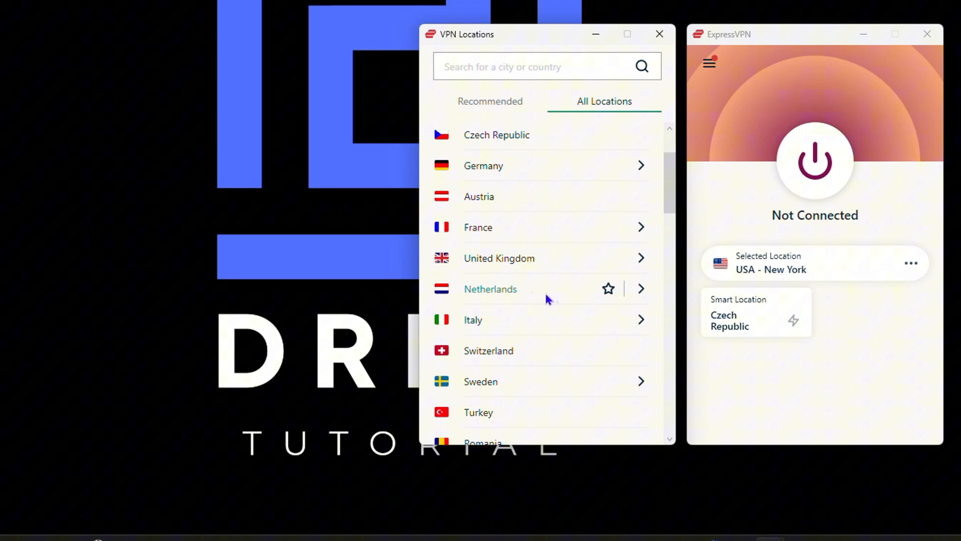
mouse_move(490, 267)
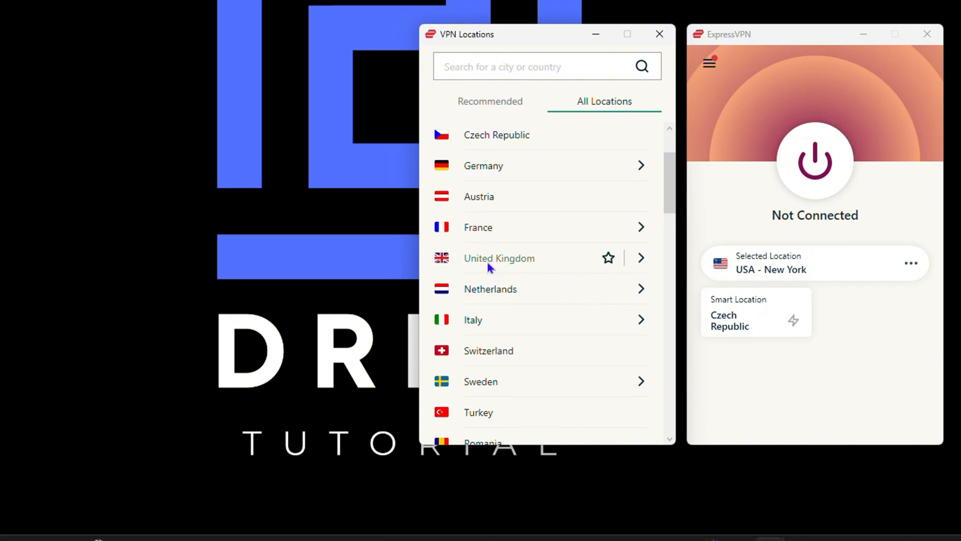
left_click(499, 257)
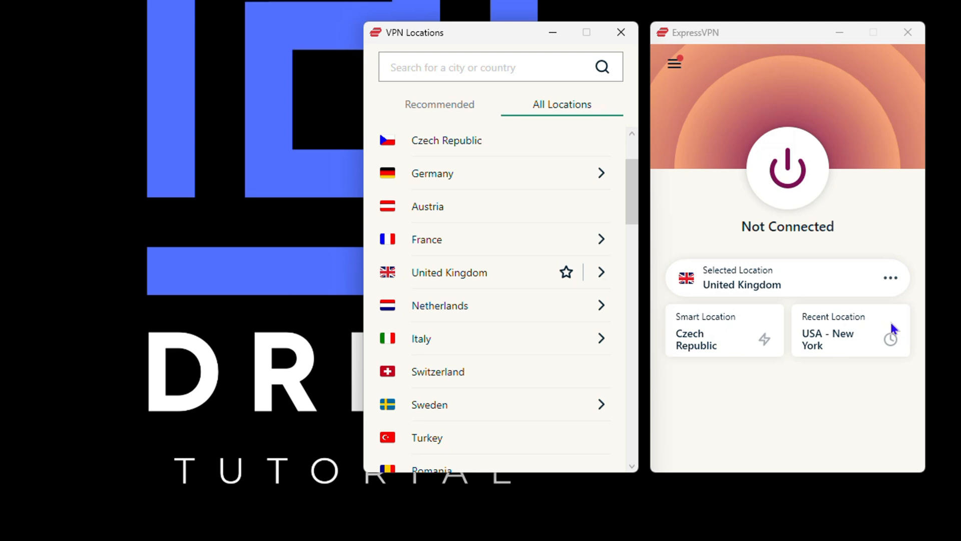
mouse_move(735, 300)
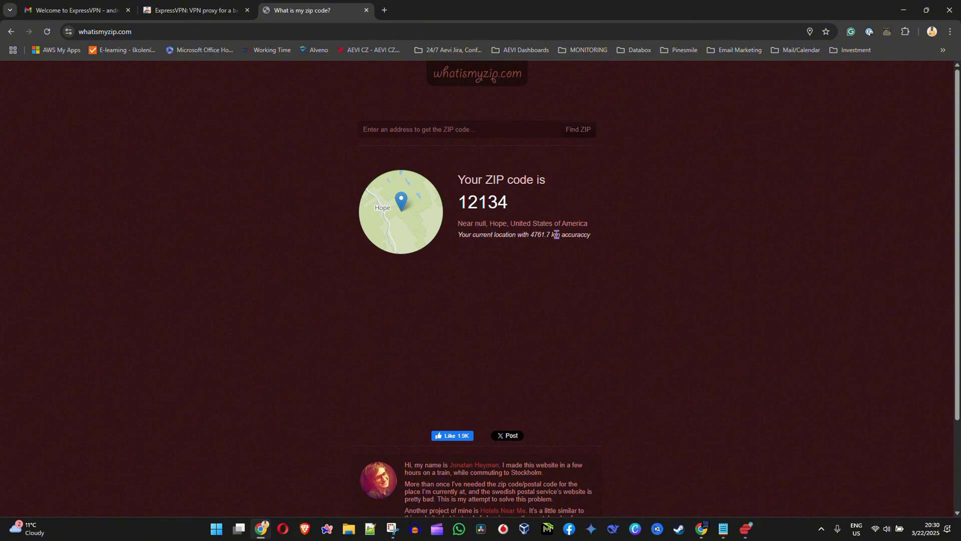
Reload whatismyzip.com and scroll down to see the newly detected location.
left_click(47, 31)
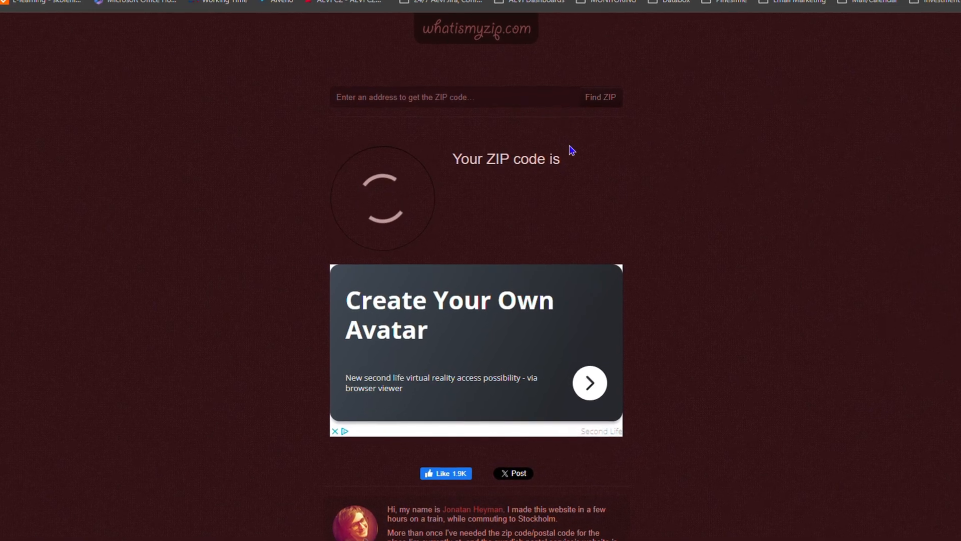
scroll("down", 3)
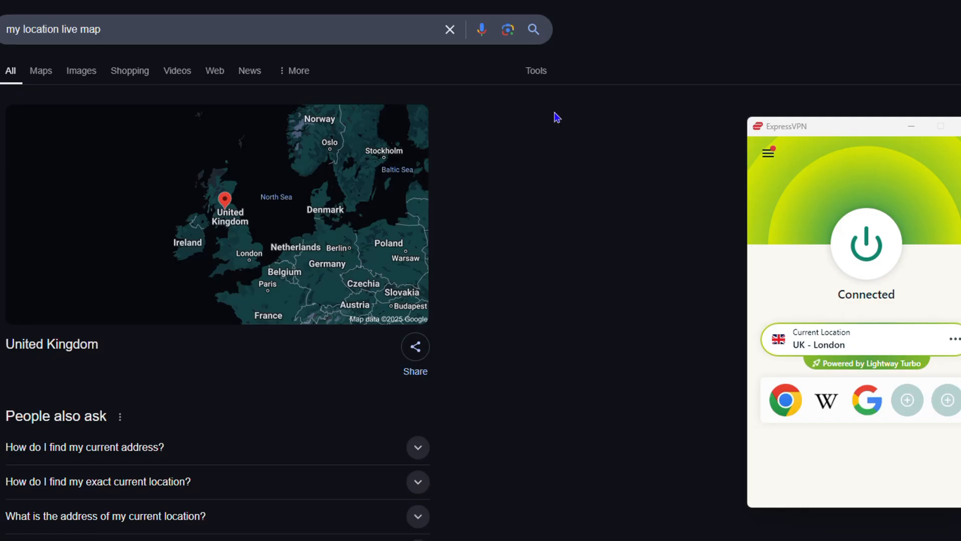
mouse_move(834, 305)
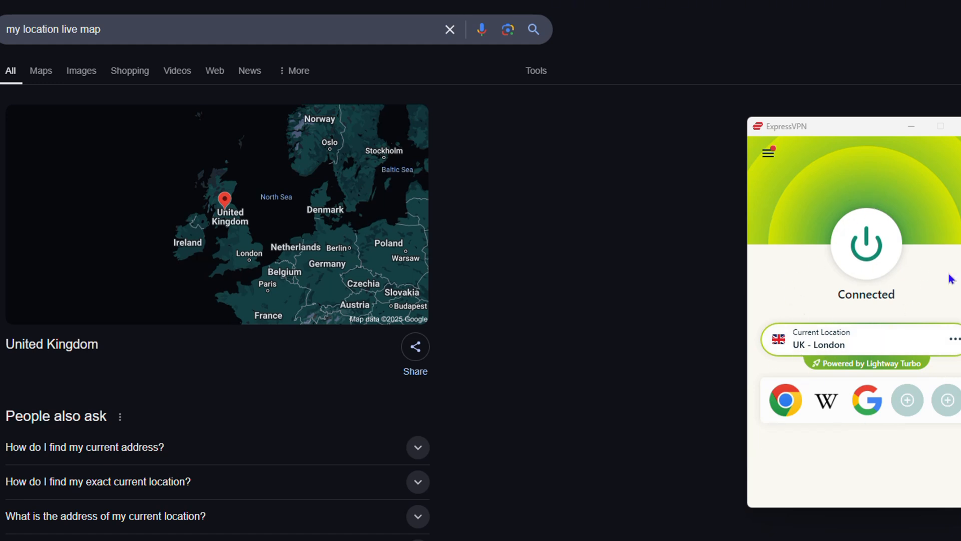
mouse_move(777, 267)
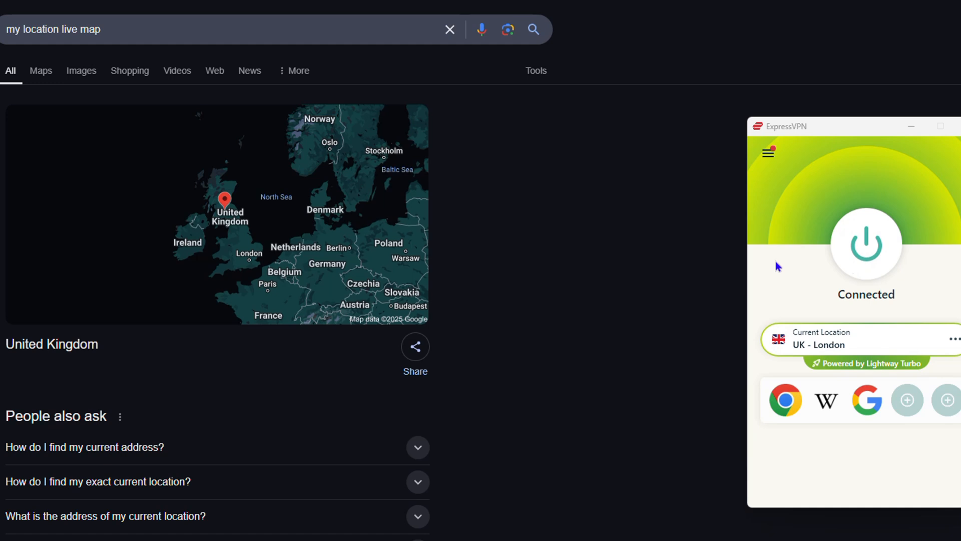
Open the United Kingdom location result in Google Maps via its map pin.
left_click(246, 29)
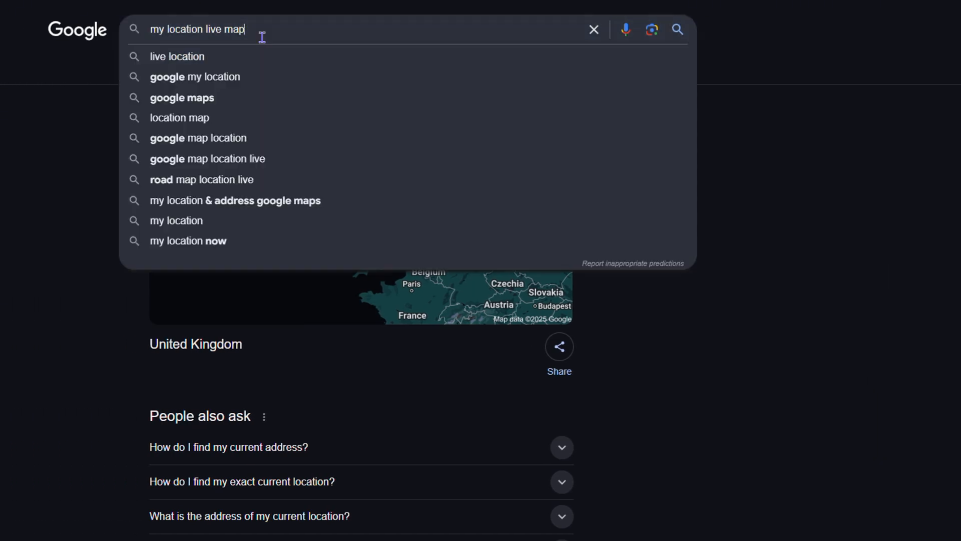
mouse_move(288, 51)
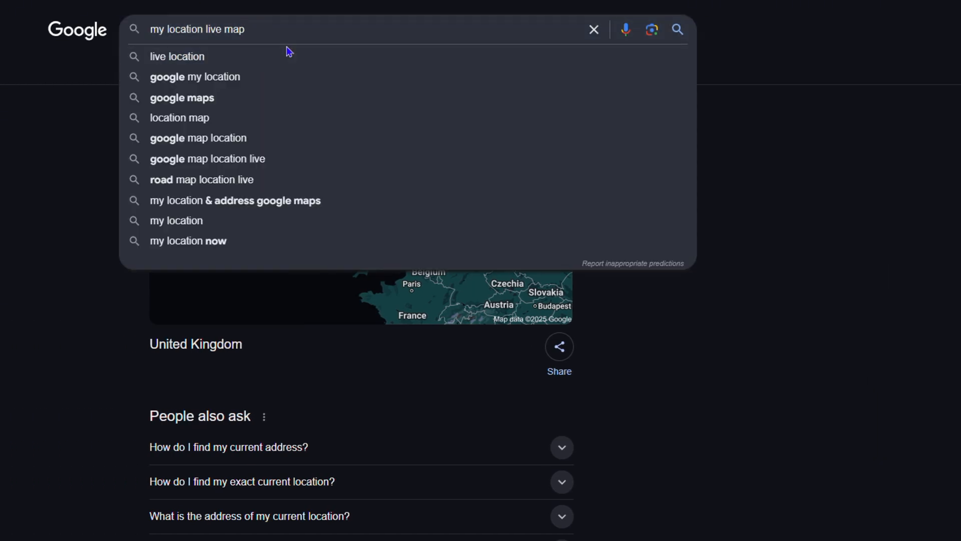
left_click(283, 40)
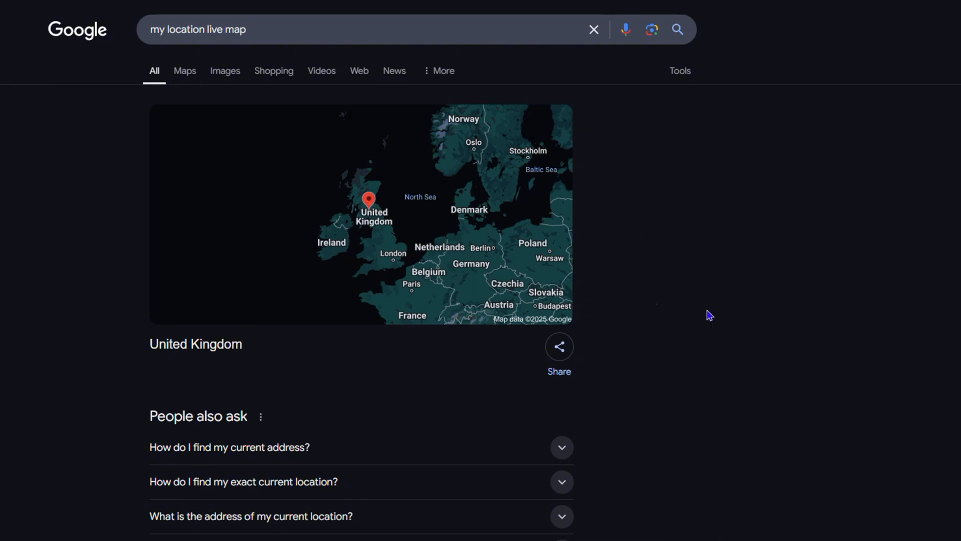
mouse_move(367, 212)
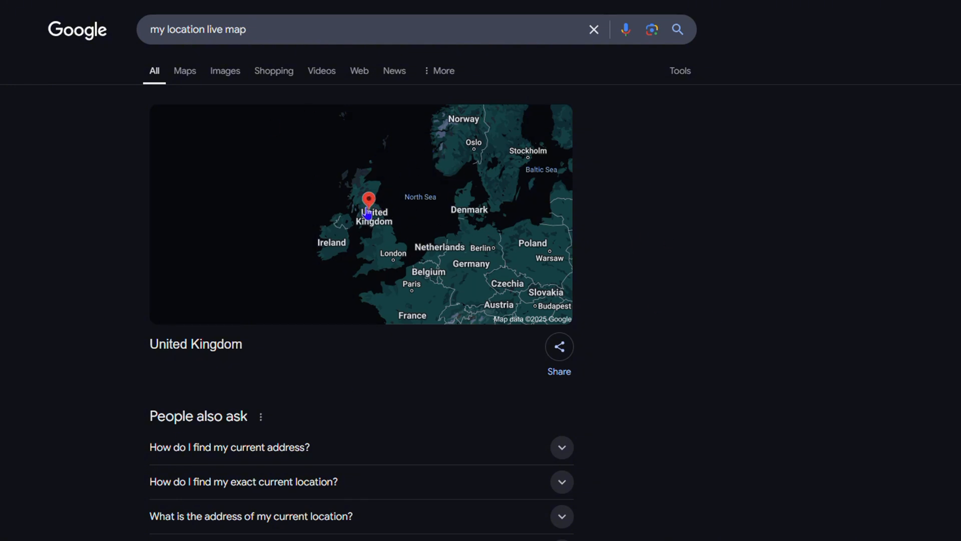
left_click(367, 202)
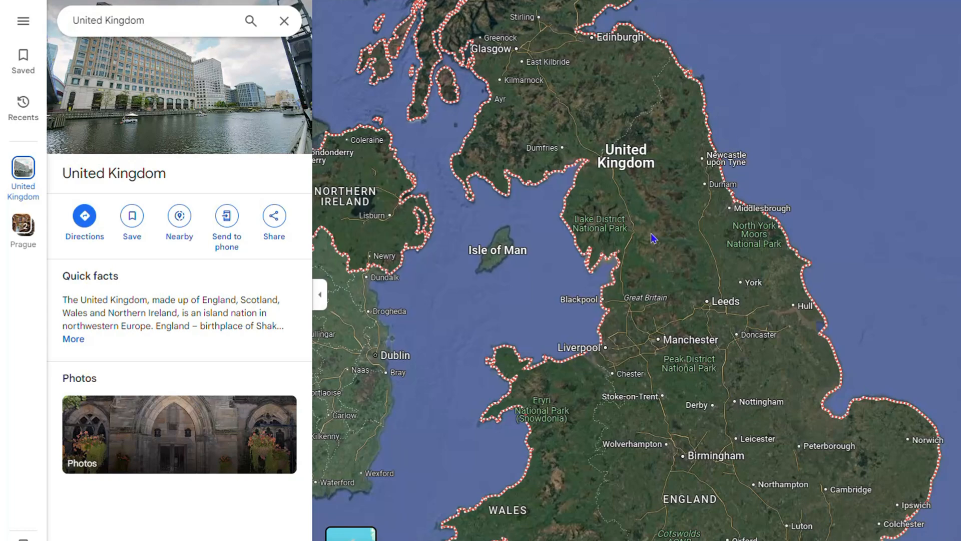
Zoom the map out to show all of the United Kingdom beside its place panel.
scroll("down", 3)
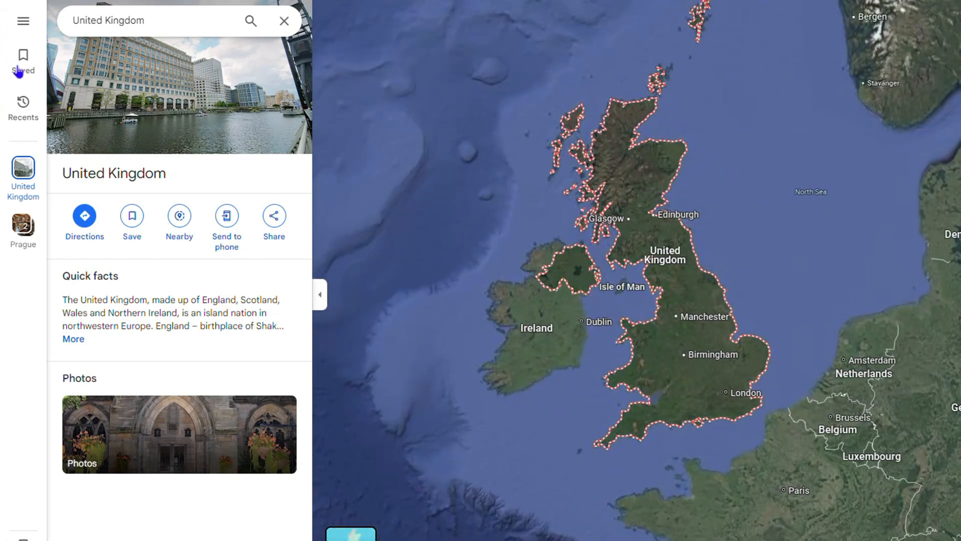
left_click(23, 20)
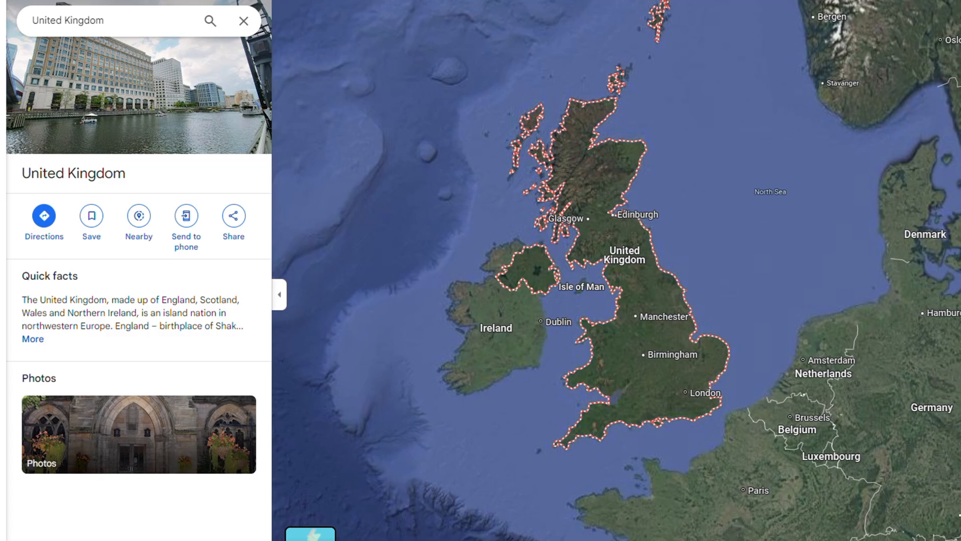